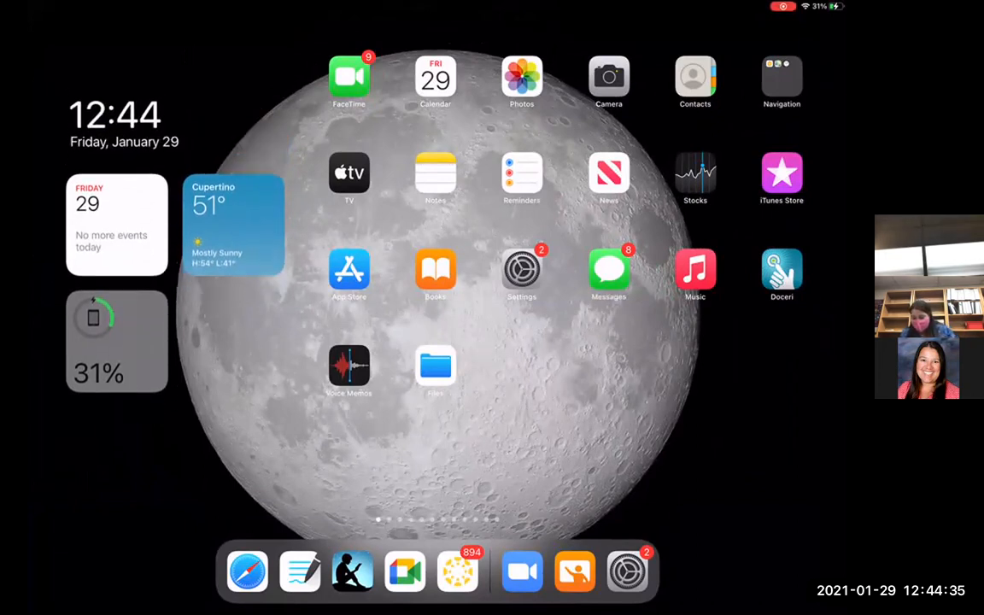
Search 'class' from the Home Screen to launch Classroom and start a new class.
type("class")
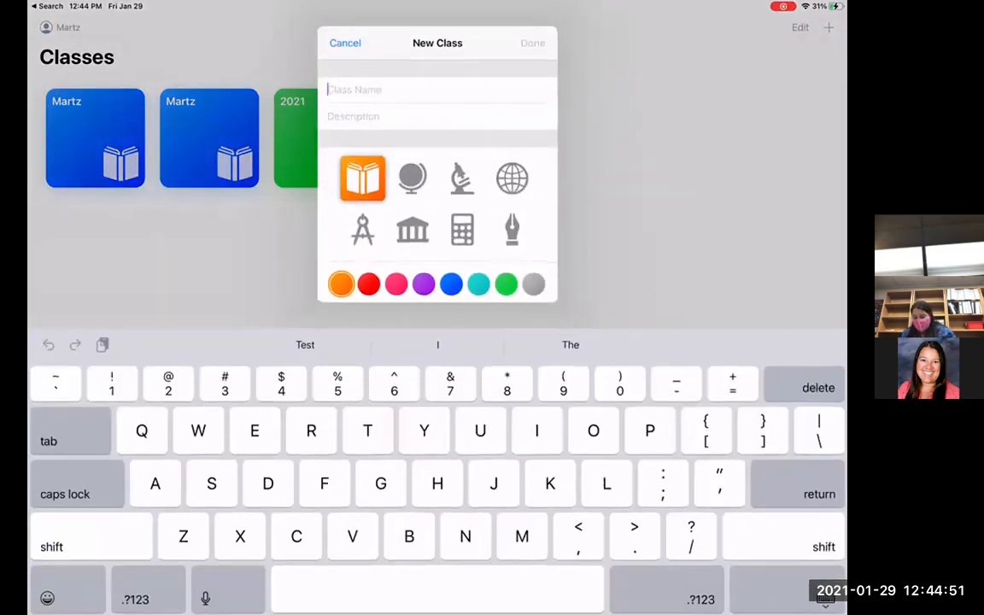
Name the class 'Martz 2021', choose pink, and save it.
type("M")
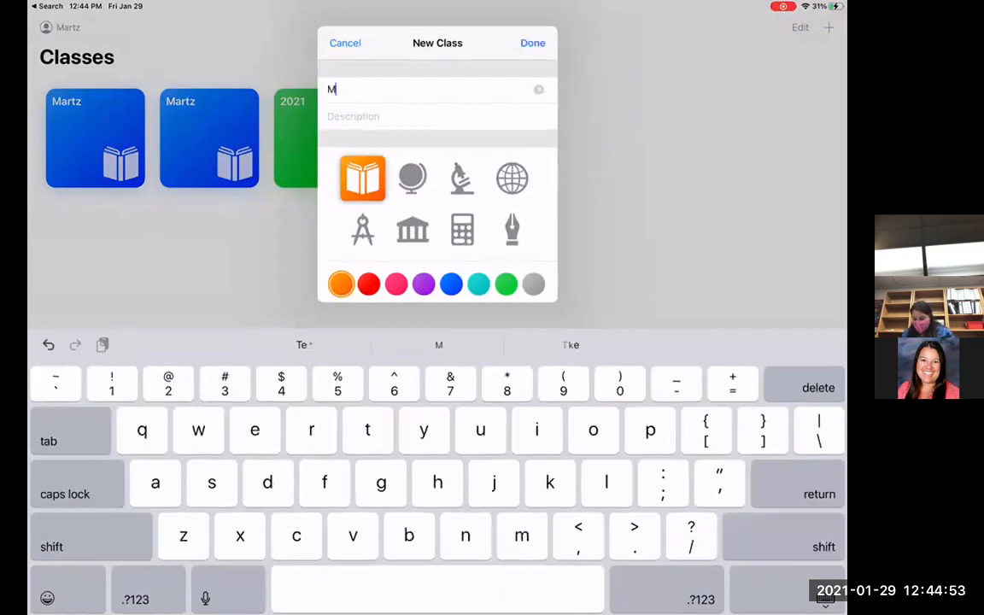
type("artz 2021")
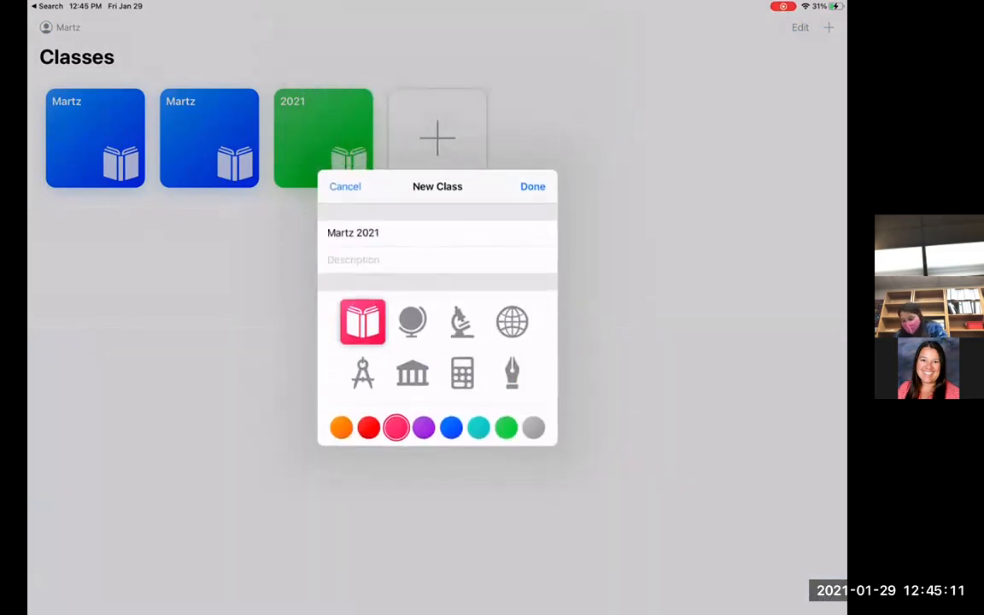
left_click(345, 187)
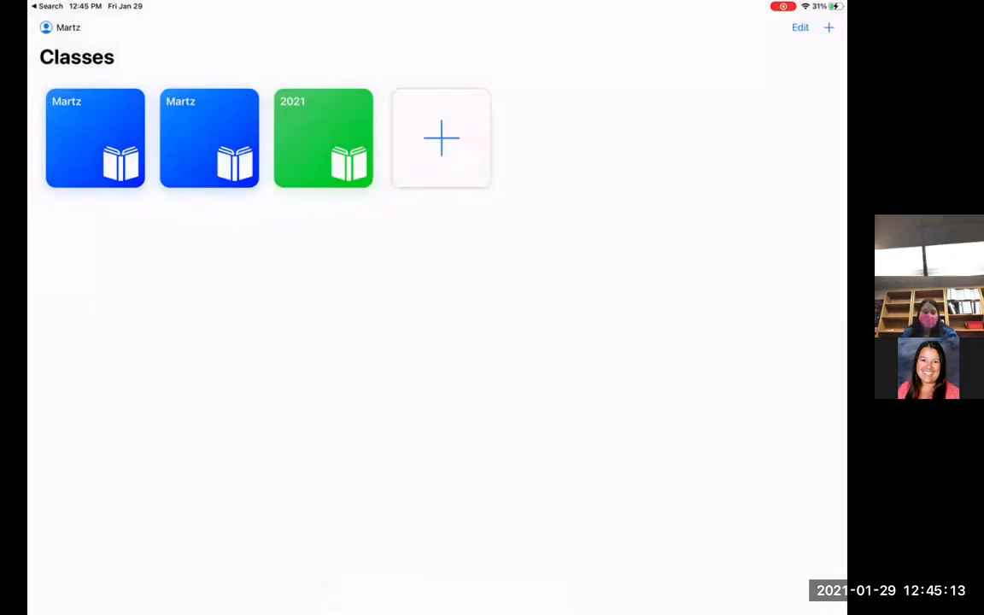
Open the pink Martz 2021 class tile, which has no students.
left_click(441, 138)
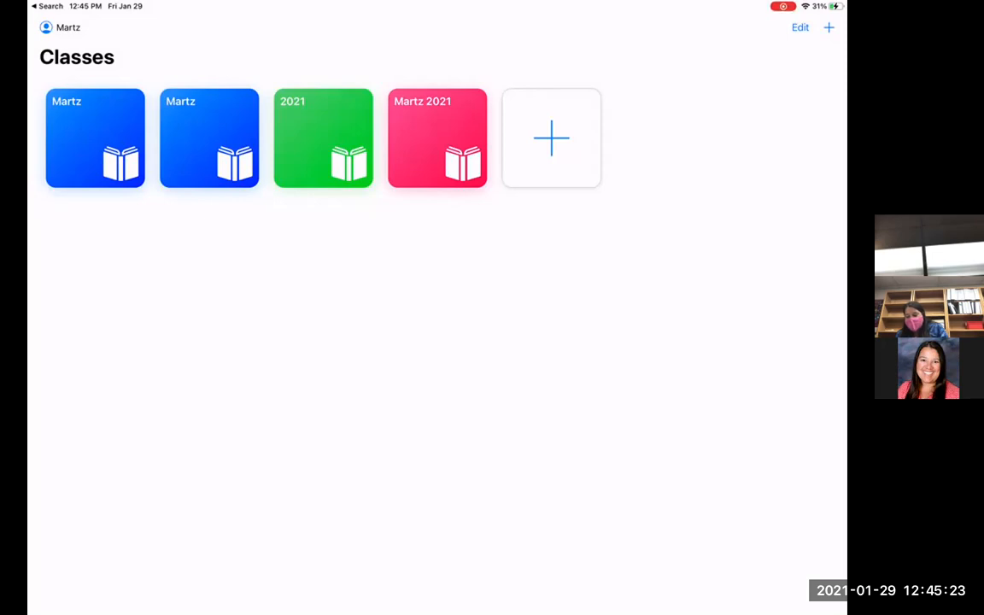
left_click(438, 139)
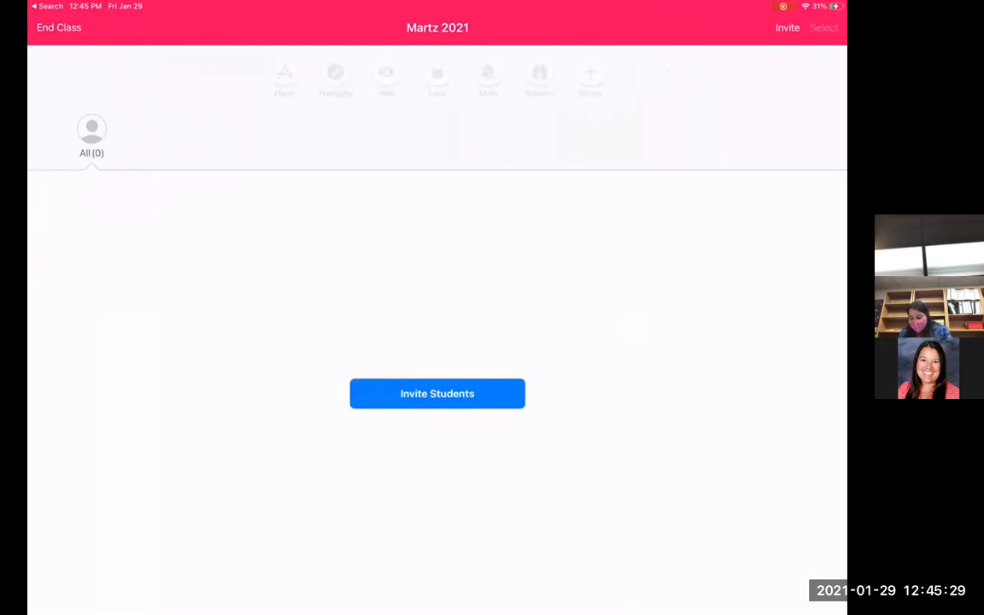
left_click(437, 393)
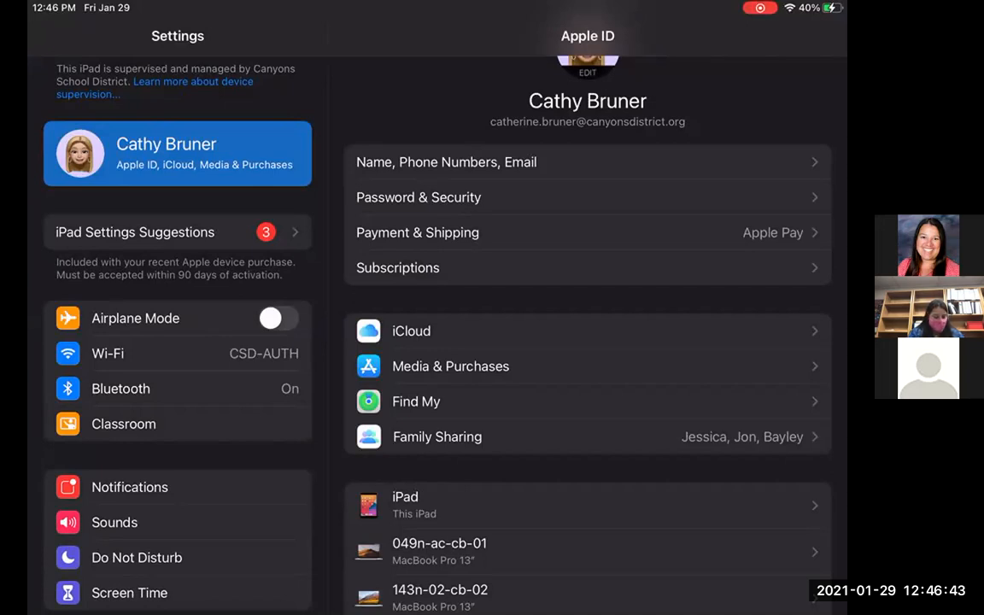
Show the Classroom page in Settings with the Martz 2021 invitation.
left_click(123, 424)
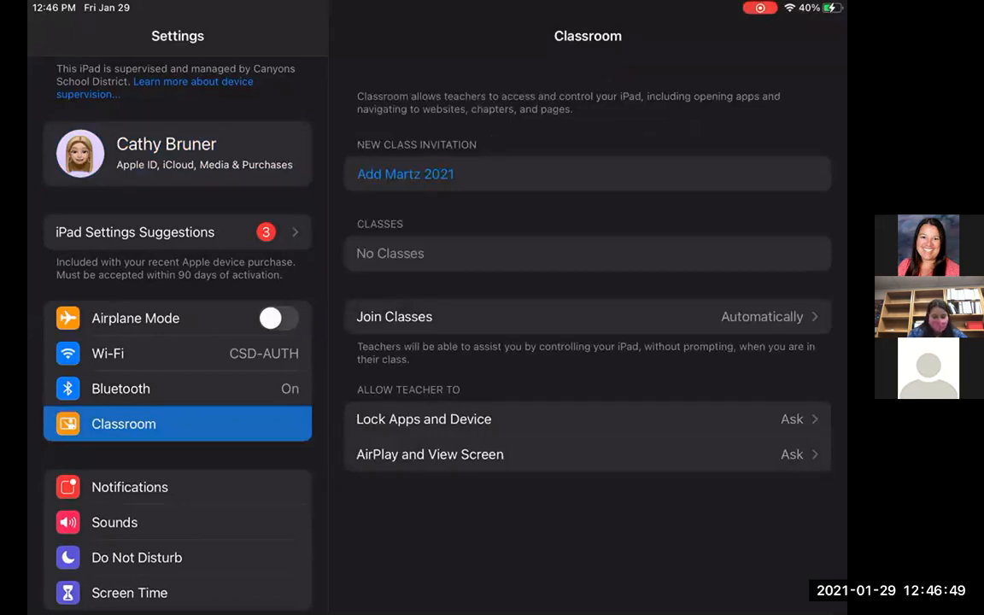
Respond to the Martz 2021 invitation by entering teacher code 4003.
left_click(405, 173)
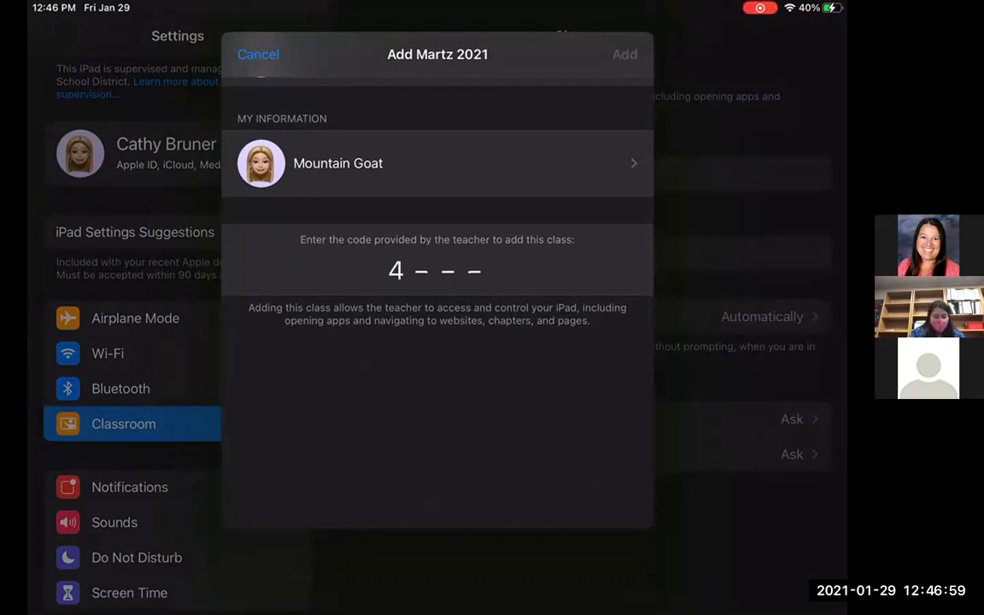
type("003")
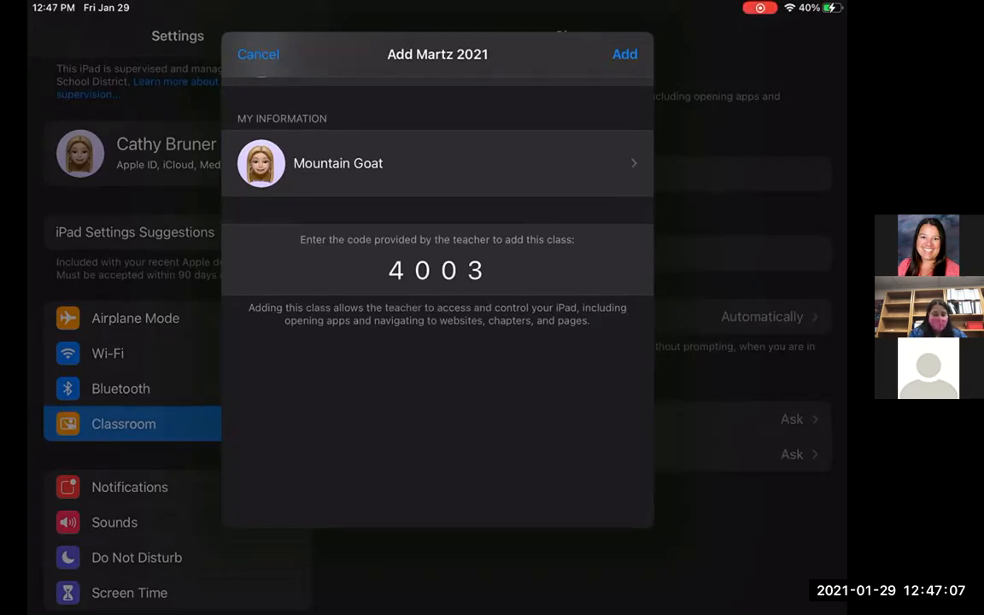
left_click(339, 163)
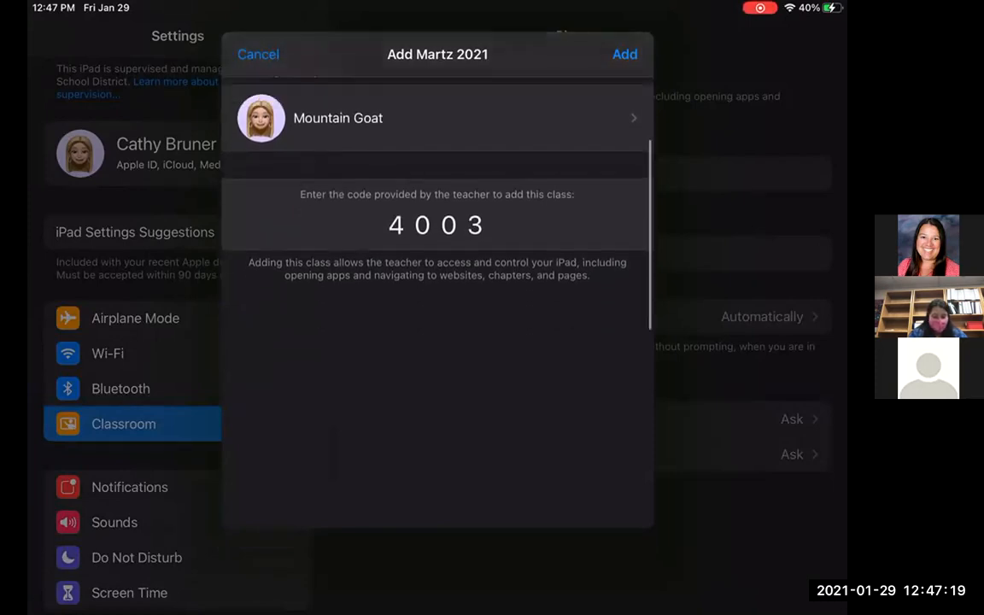
Submit code 4003 to request joining Martz 2021, pending teacher approval.
left_click(625, 53)
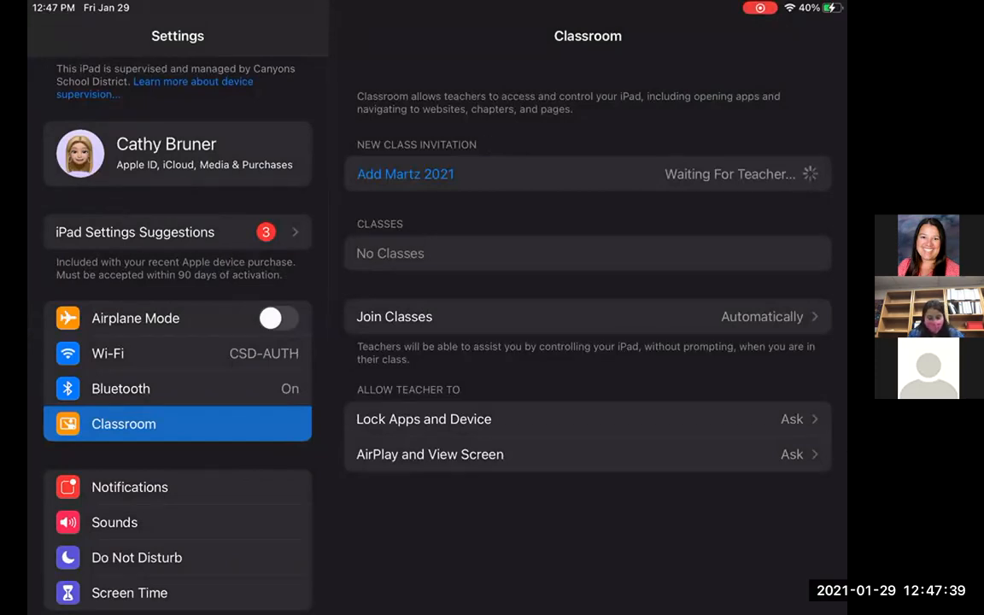
left_click(424, 418)
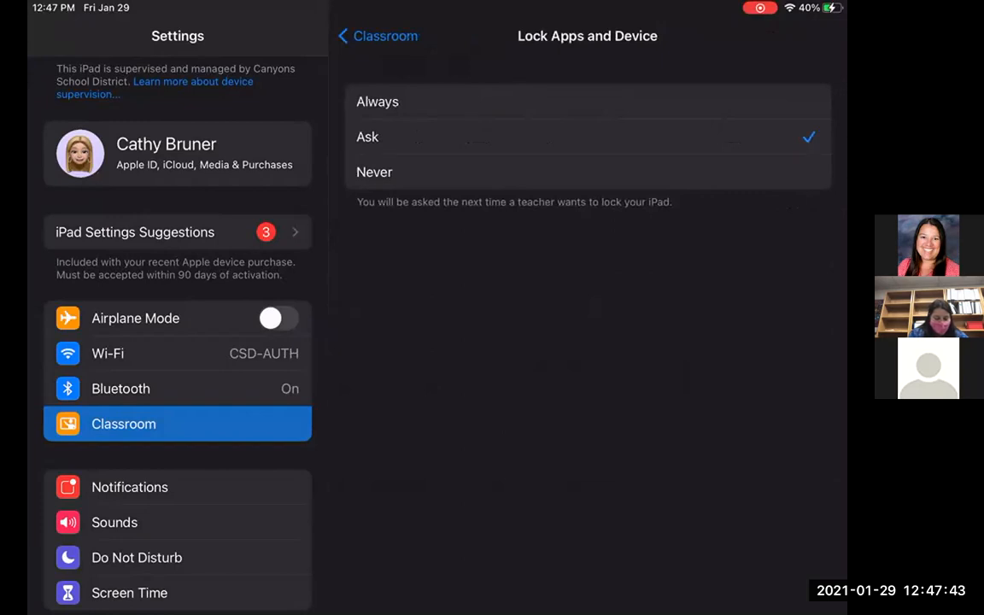
Set Lock Apps and Device to Always and return to Classroom settings.
left_click(377, 101)
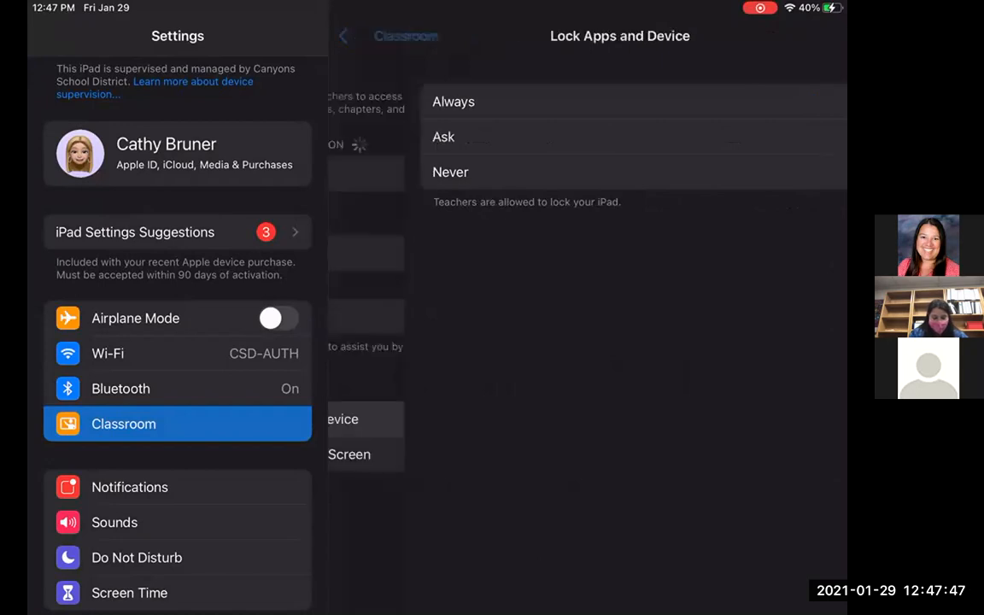
left_click(343, 36)
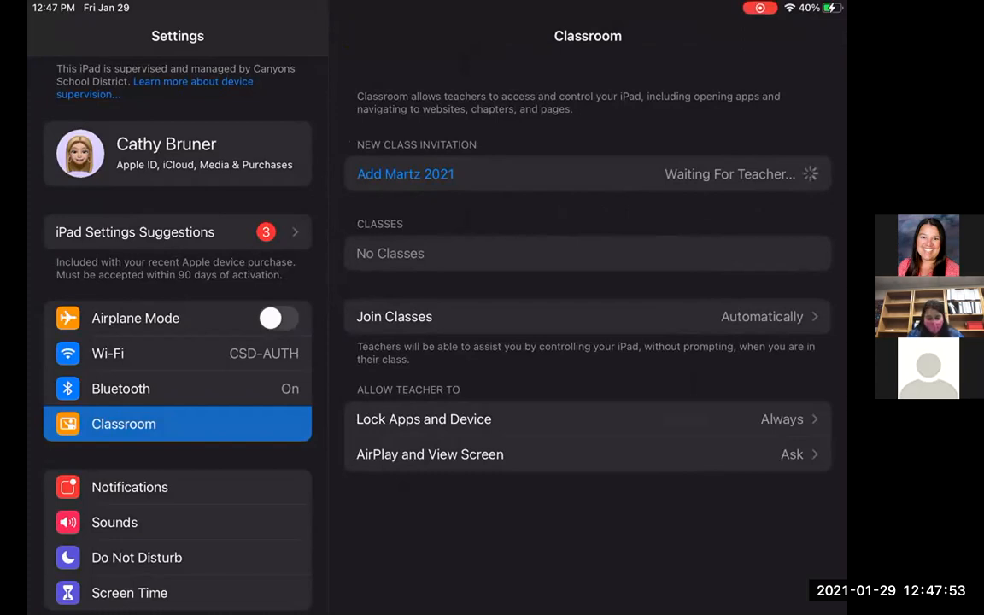
left_click(430, 454)
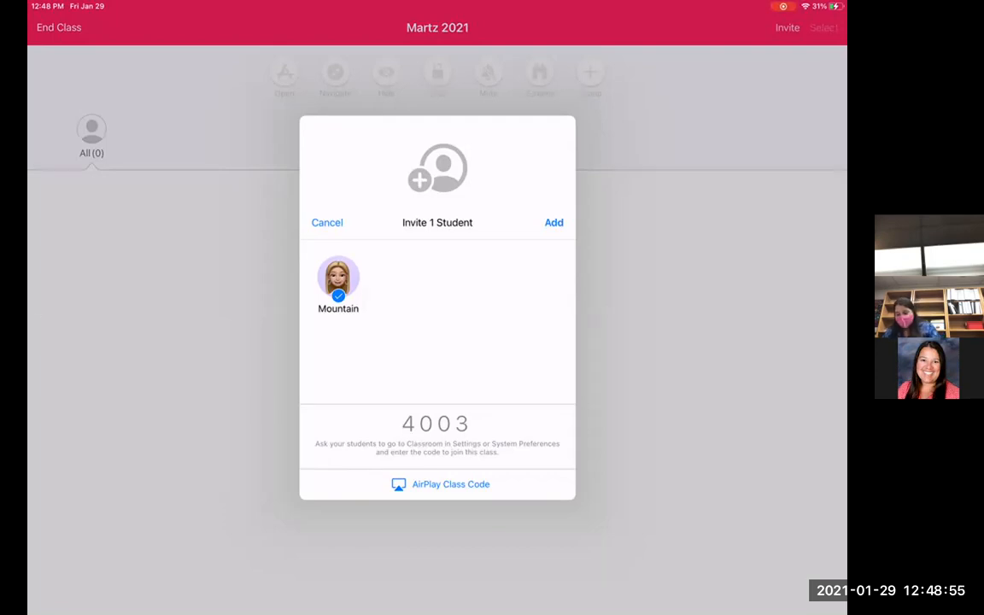
Add student Mountain to Martz 2021, now connected and using Zoom.
left_click(554, 222)
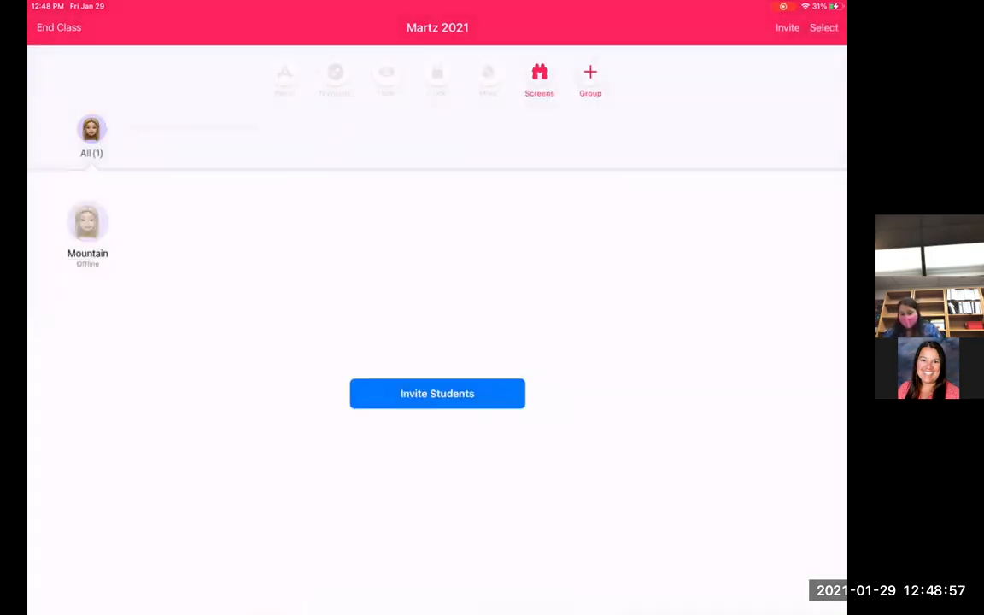
left_click(437, 393)
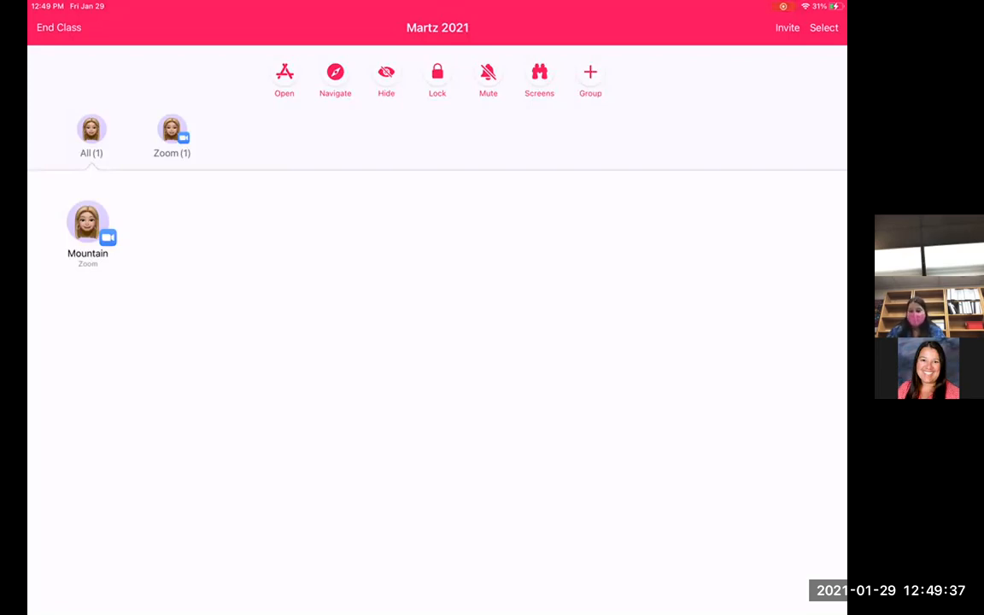
Show the student invitation and class code, then close it without adding anyone.
left_click(787, 27)
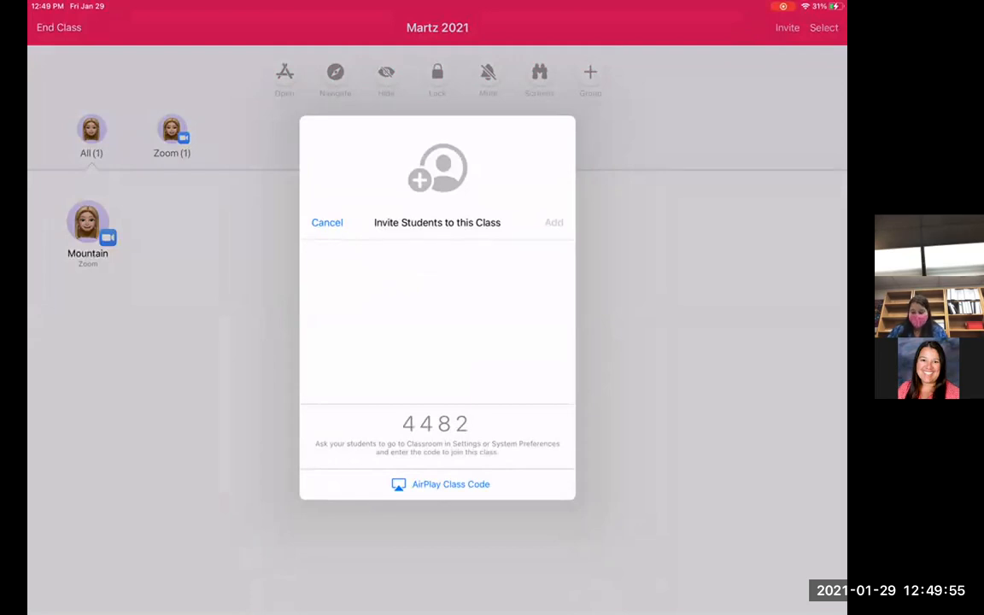
left_click(326, 222)
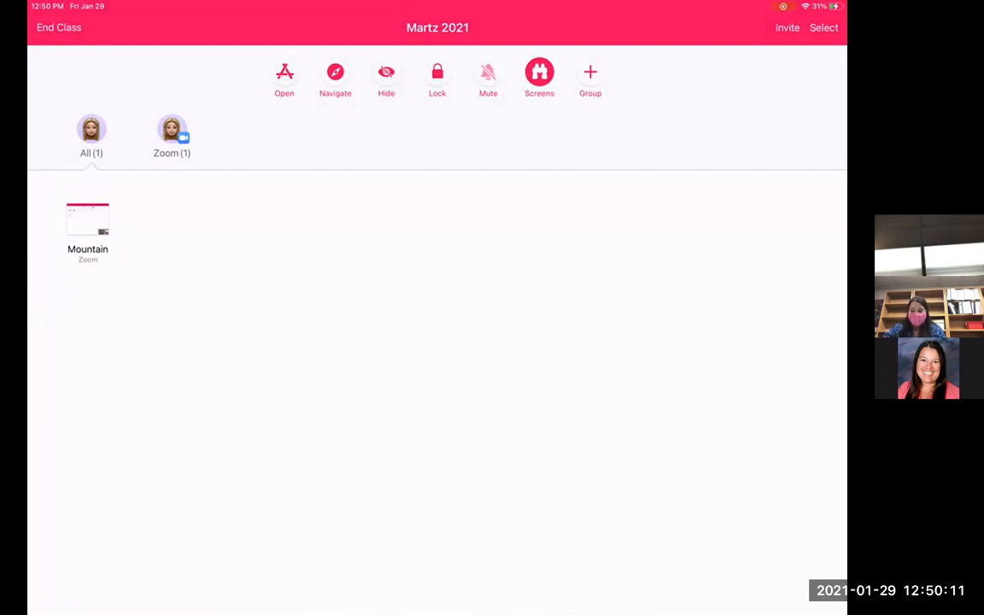
left_click(488, 77)
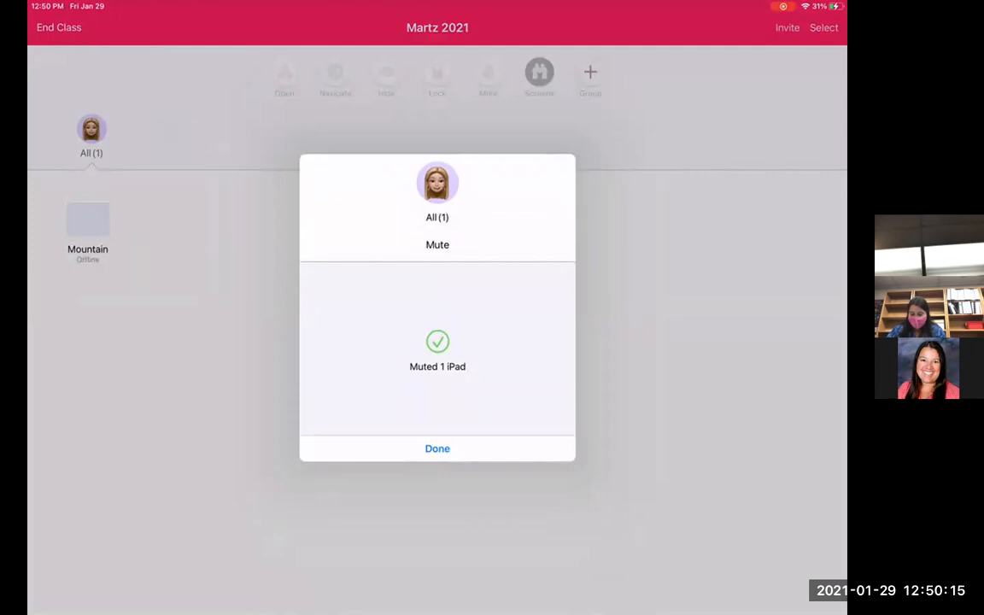
left_click(437, 448)
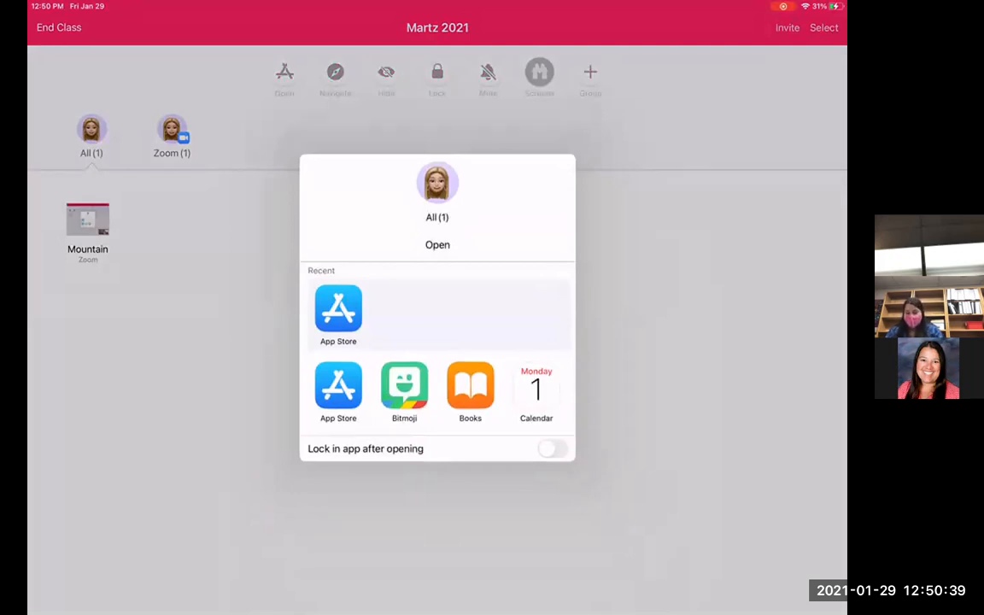
Turn on 'Lock in app after opening' in the Open sheet and browse the app list.
left_click(553, 449)
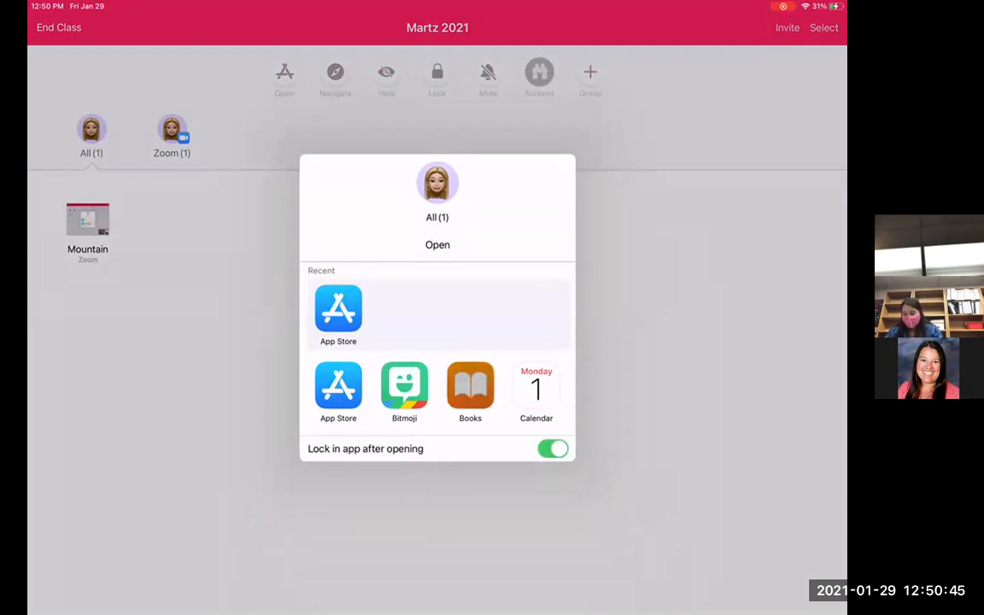
scroll("down", 3)
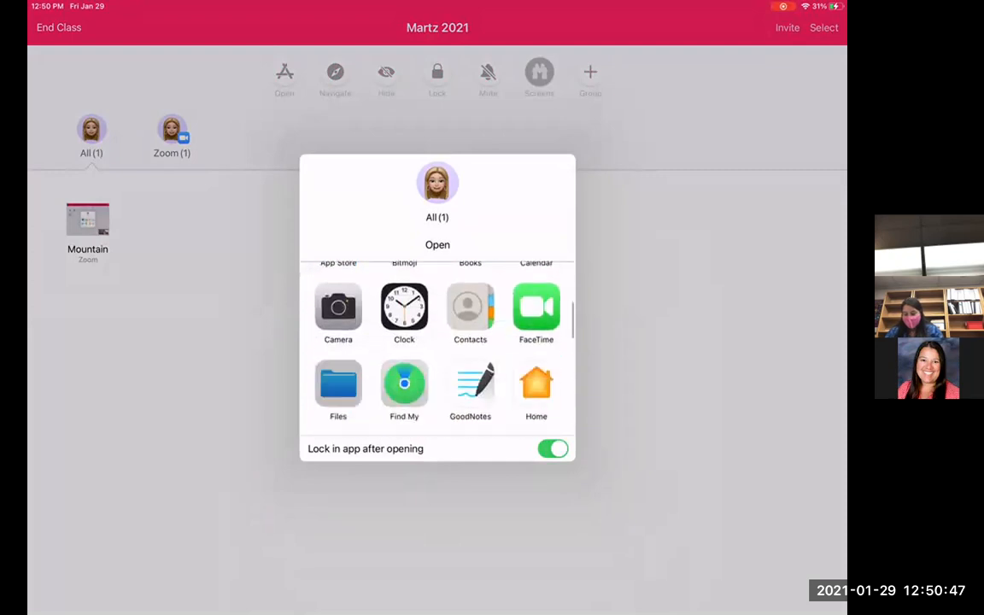
scroll("down", 3)
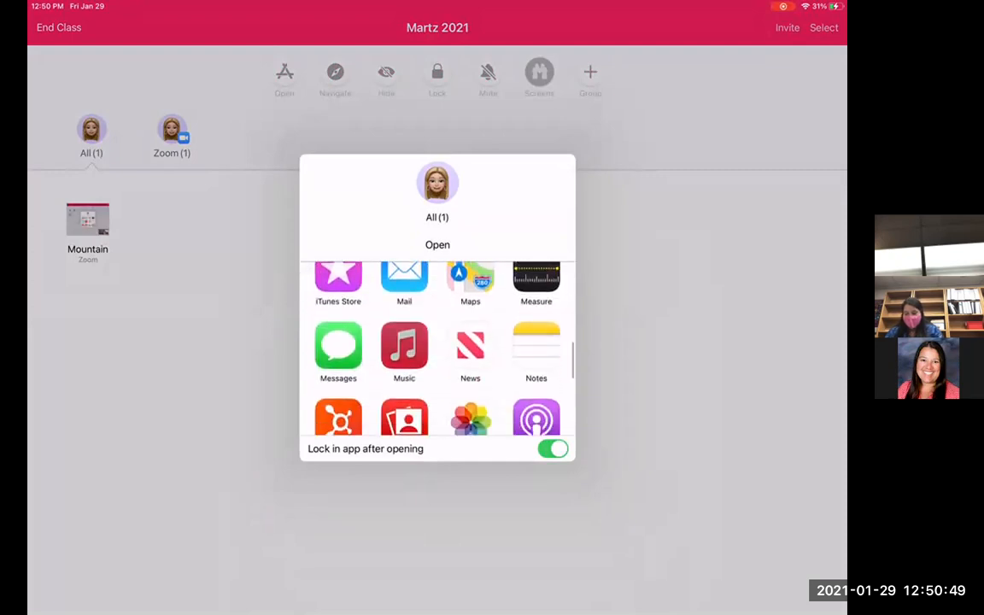